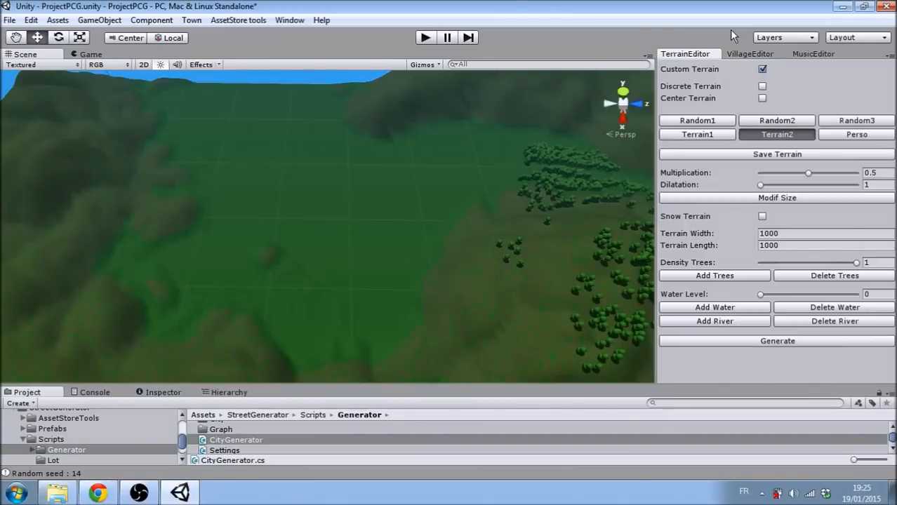
# Step: Glance at the MusicEditor settings, then show the VillageEditor building and street settings
pyautogui.click(813, 53)
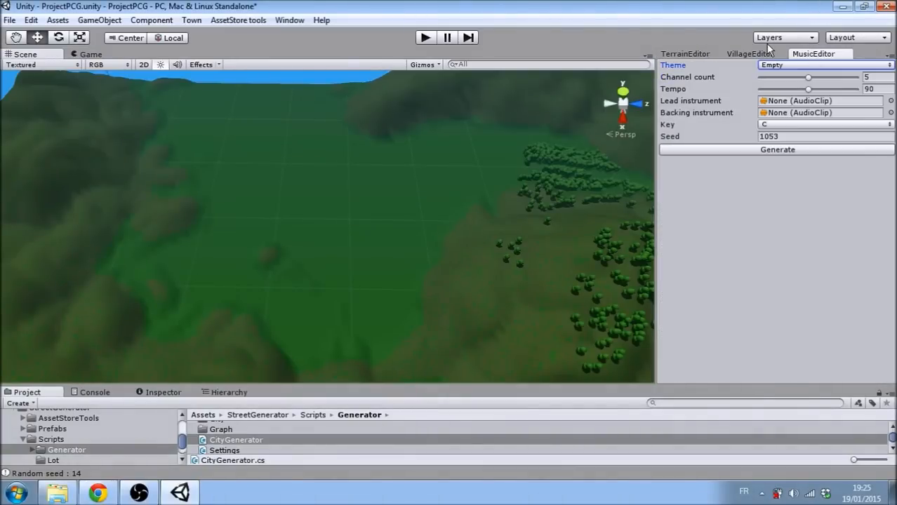
pyautogui.click(750, 53)
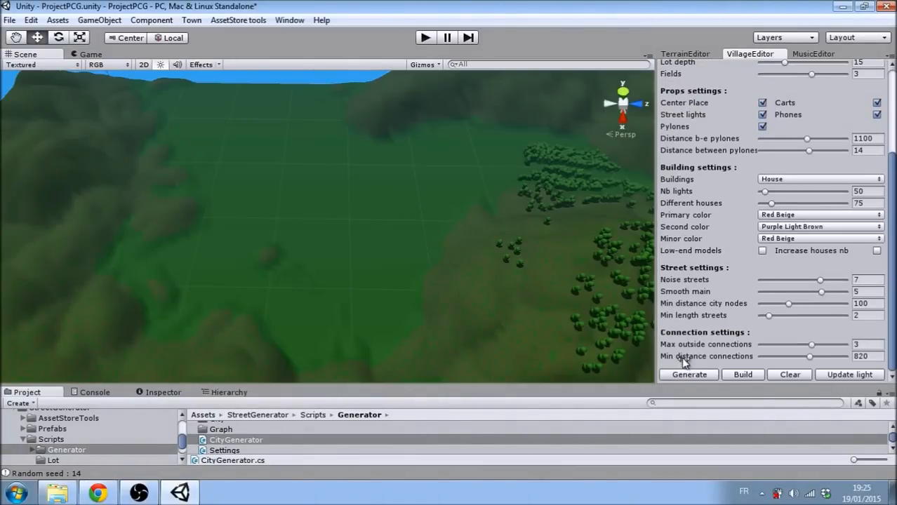
# Step: Preview two generated street layouts and toggle Build, leaving the green terrain bare
pyautogui.click(688, 374)
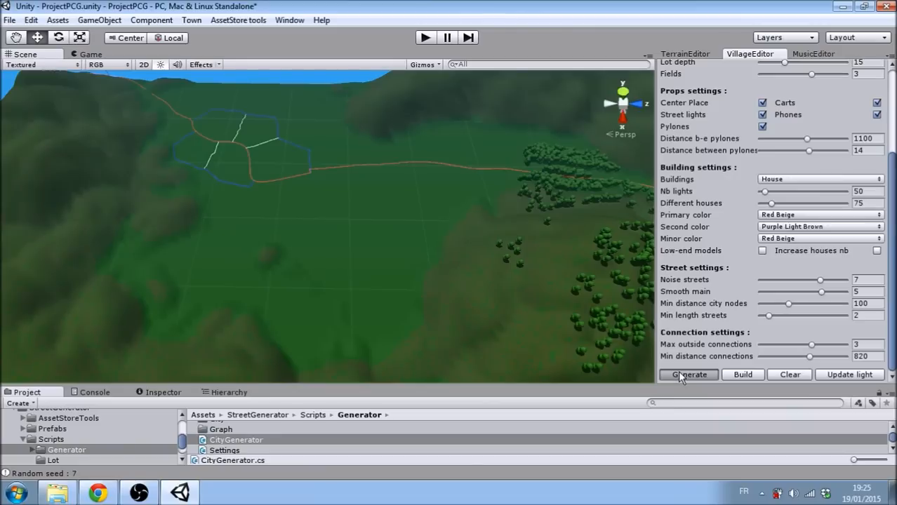
pyautogui.click(689, 374)
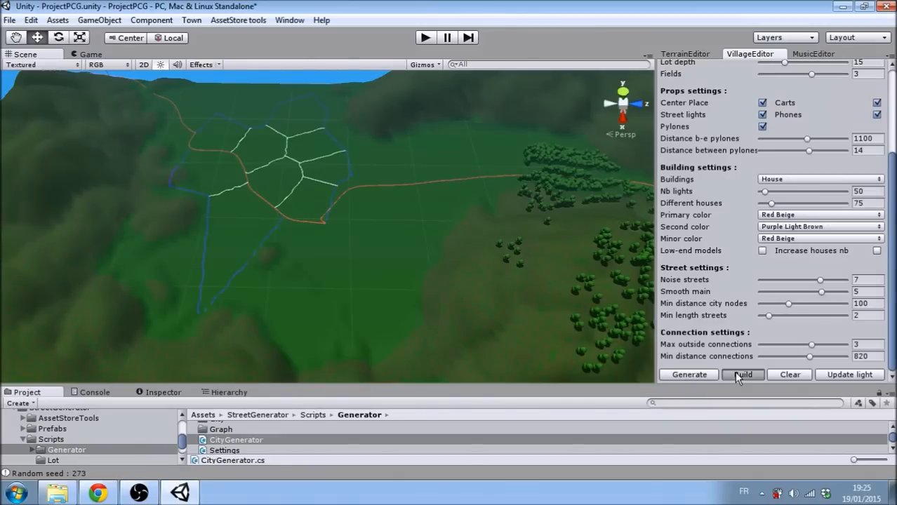
pyautogui.click(743, 374)
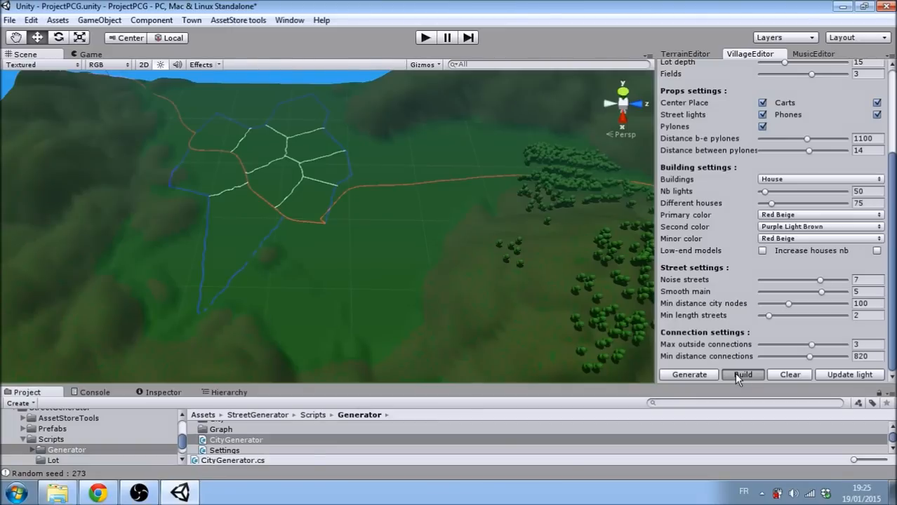
pyautogui.moveTo(753, 388)
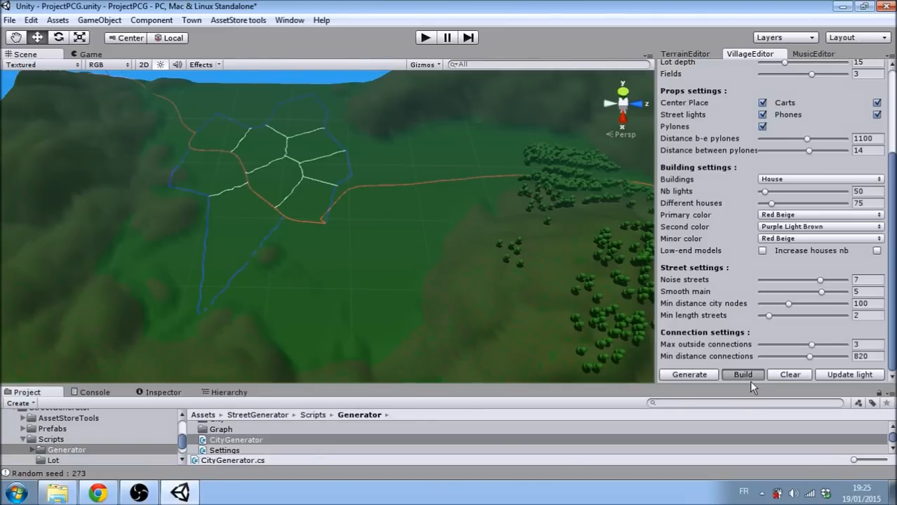
pyautogui.moveTo(702, 402)
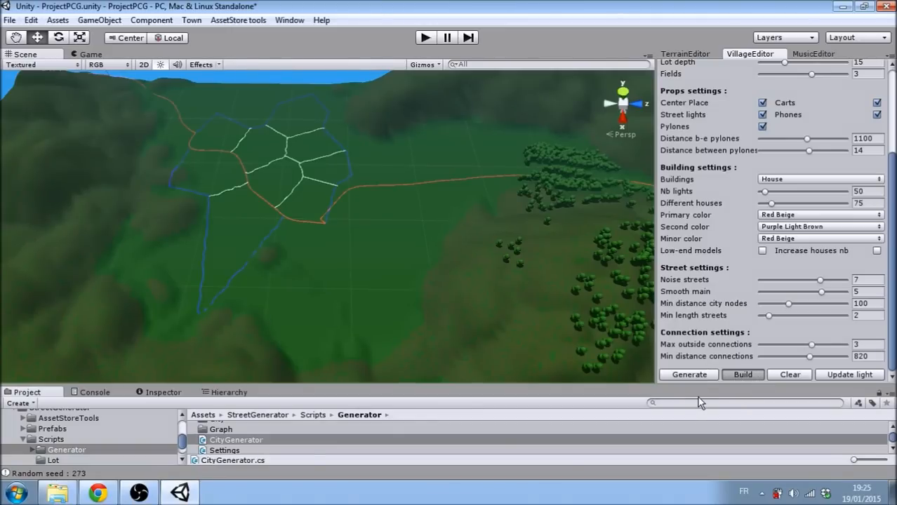
pyautogui.click(743, 375)
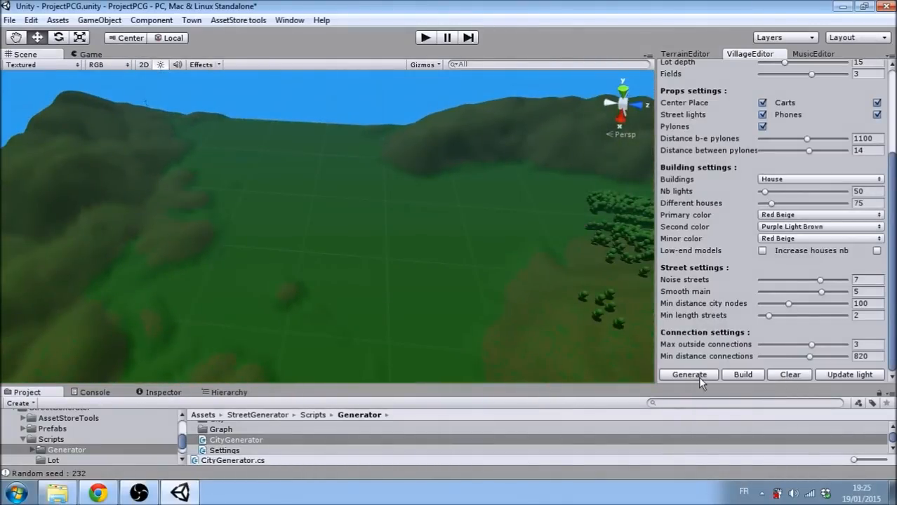
# Step: Generate four street layout variations and build houses and fields on the last one
pyautogui.click(688, 374)
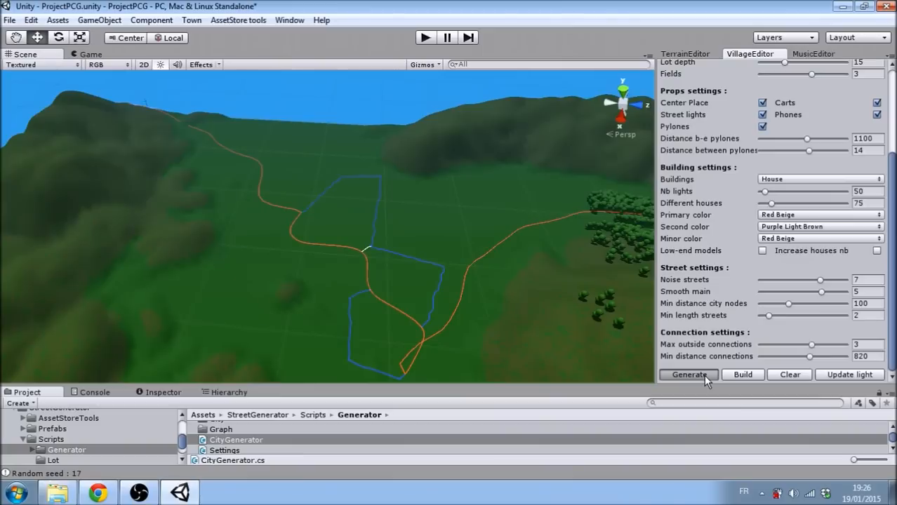
pyautogui.click(688, 375)
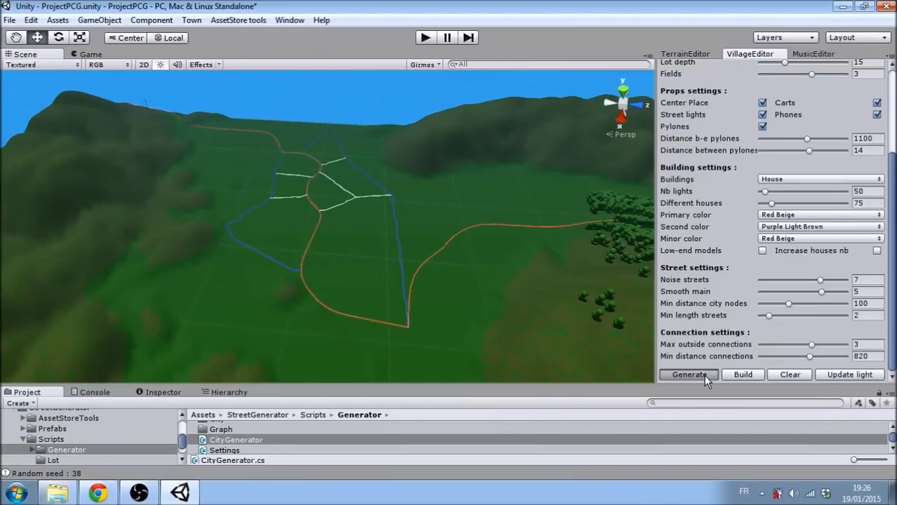
pyautogui.click(688, 374)
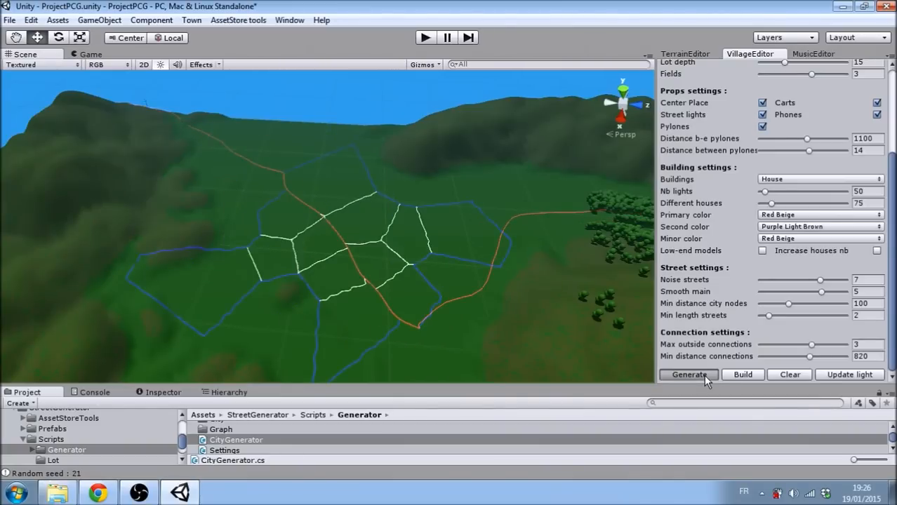
pyautogui.click(688, 374)
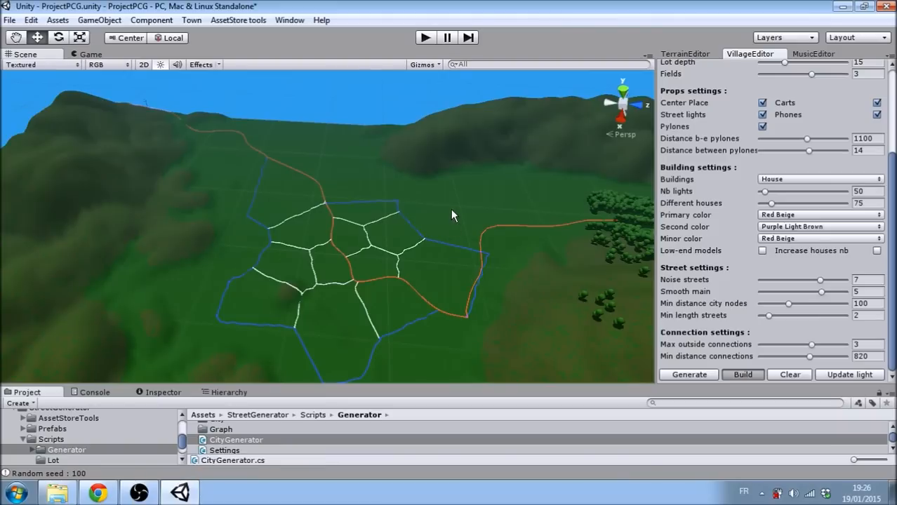
pyautogui.moveTo(471, 207)
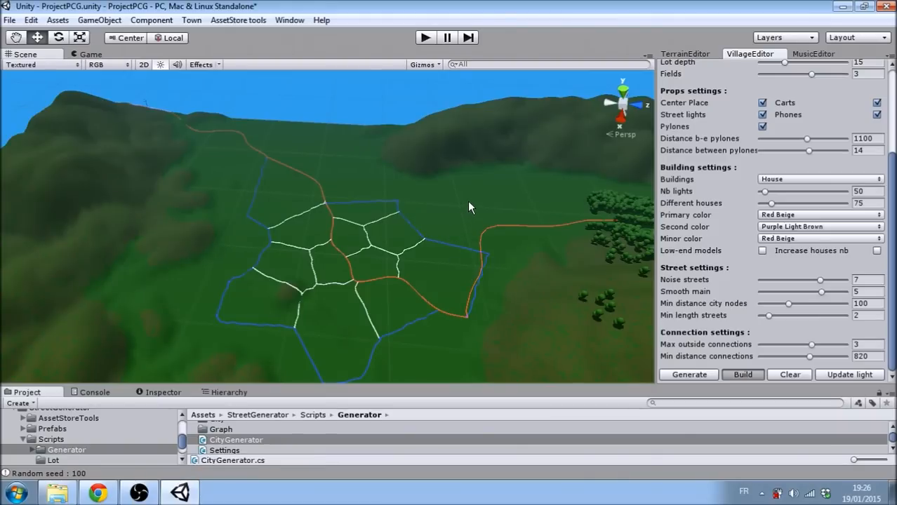
pyautogui.click(742, 374)
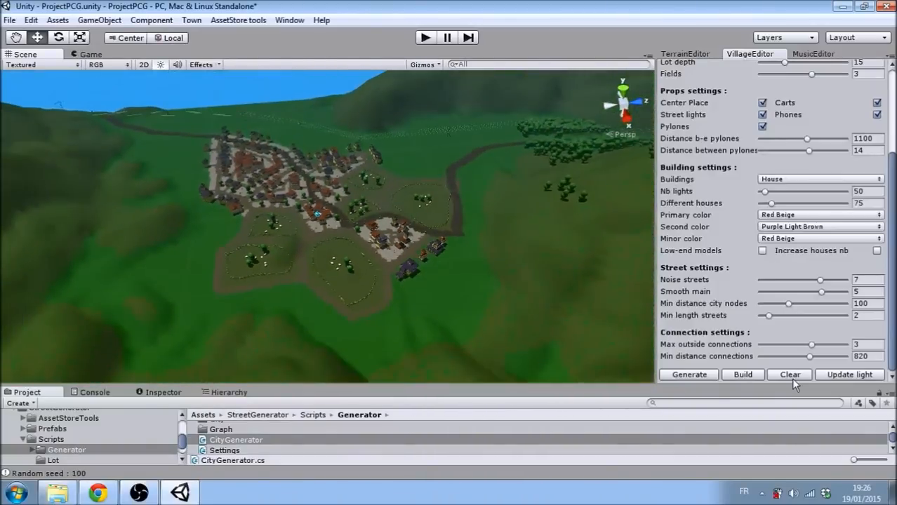
# Step: Clear the village, switch to the Greek Village theme, rebuild it, and change the time of day
pyautogui.click(790, 374)
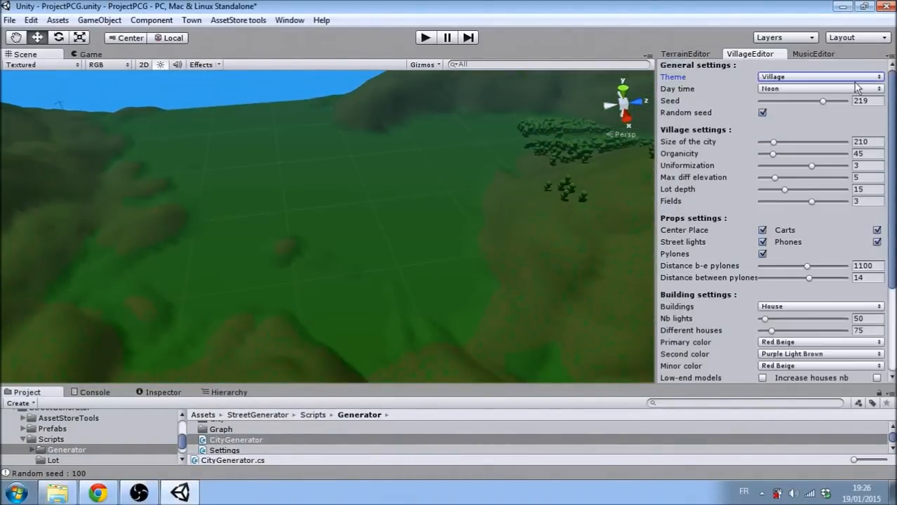
pyautogui.click(820, 76)
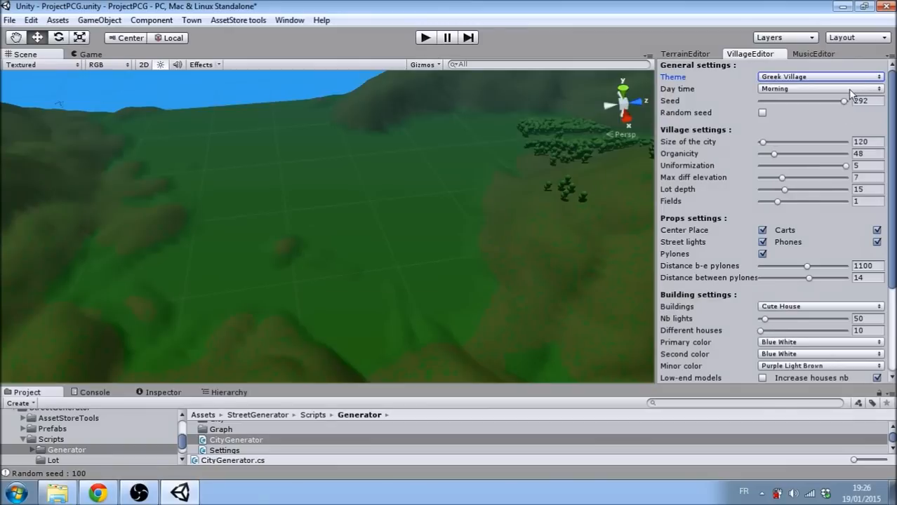
pyautogui.moveTo(814, 98)
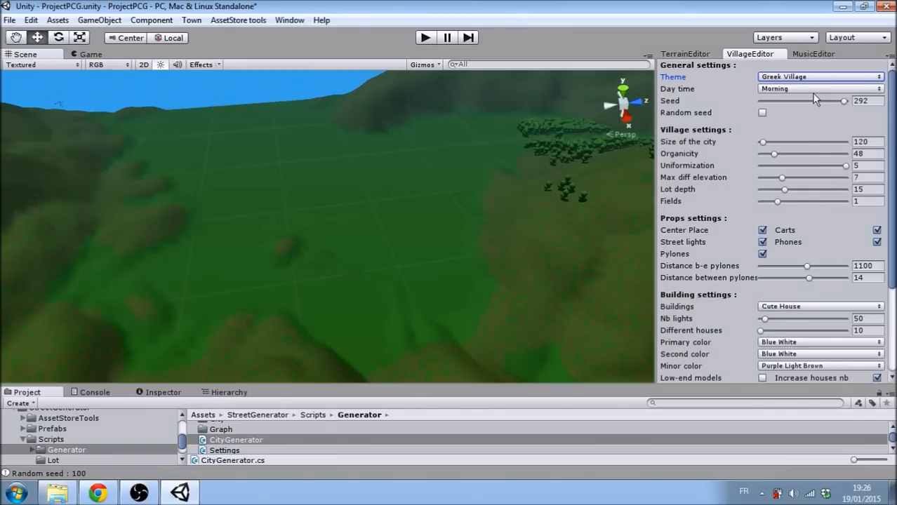
pyautogui.scroll(-3)
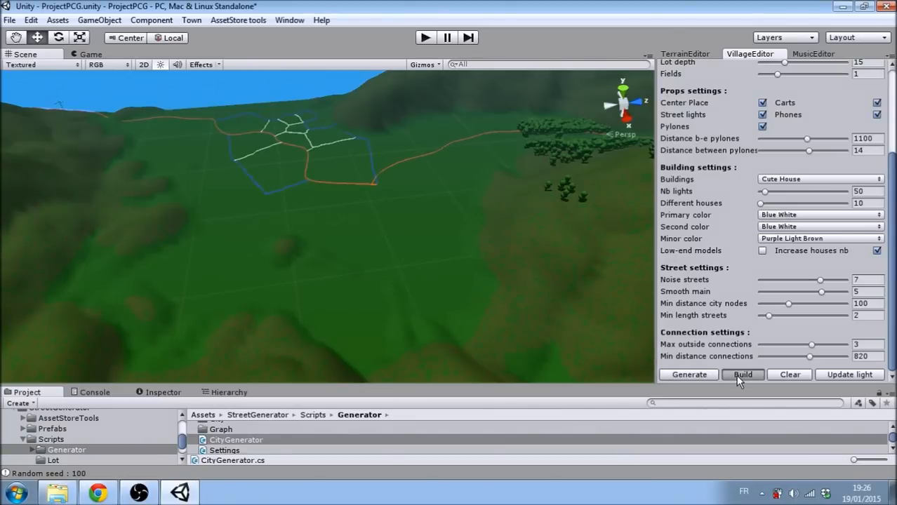
pyautogui.click(743, 374)
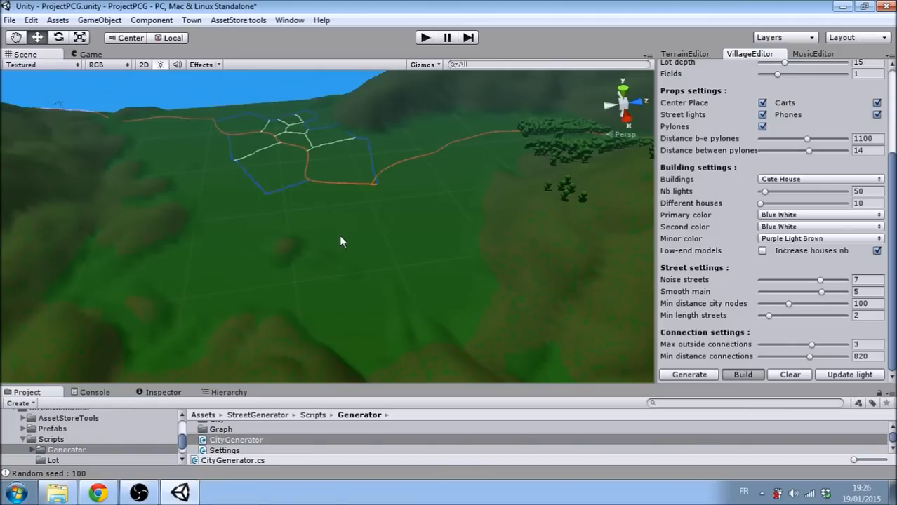
pyautogui.moveTo(353, 241)
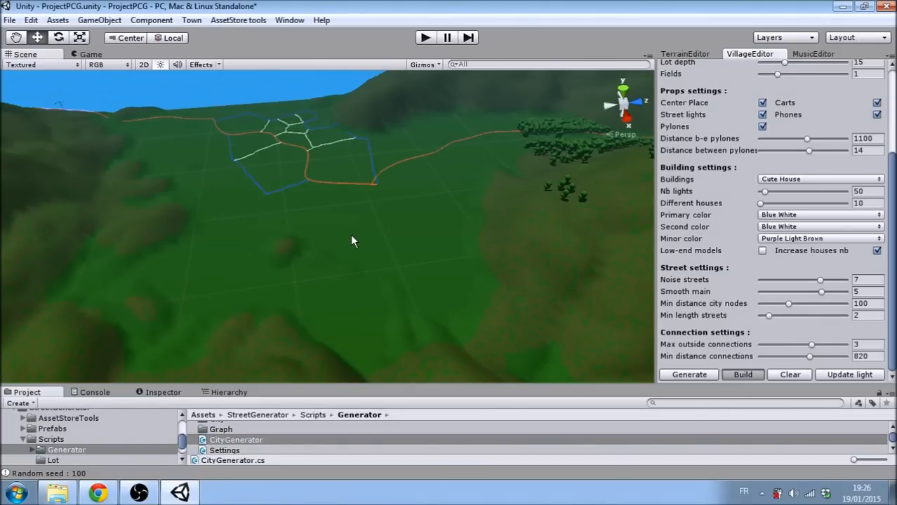
pyautogui.click(742, 374)
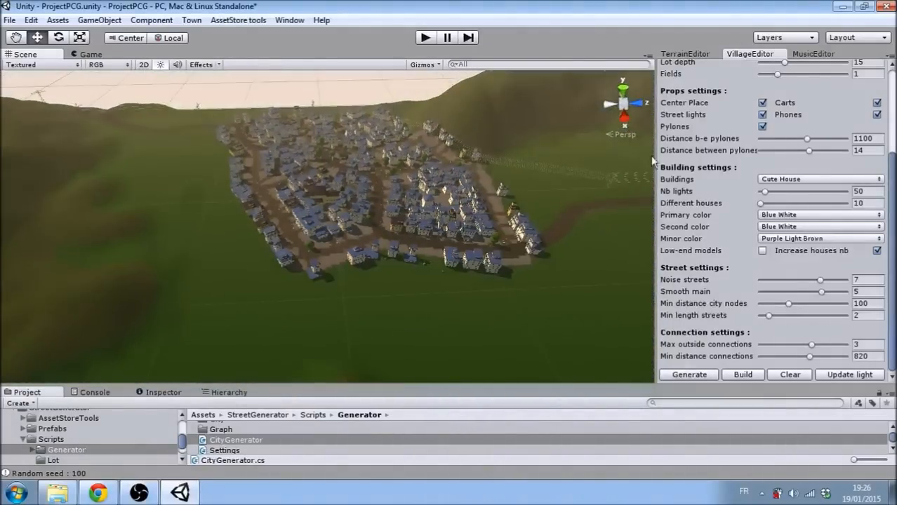
pyautogui.click(819, 88)
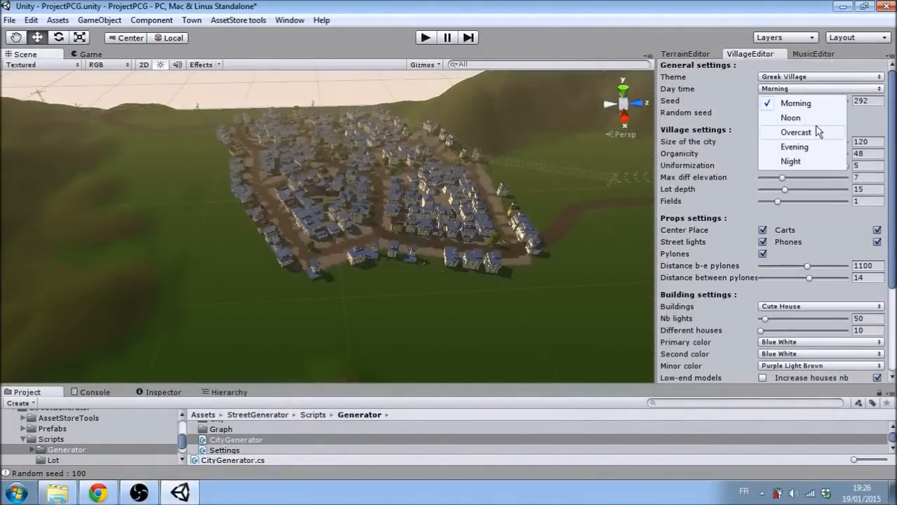
pyautogui.click(818, 77)
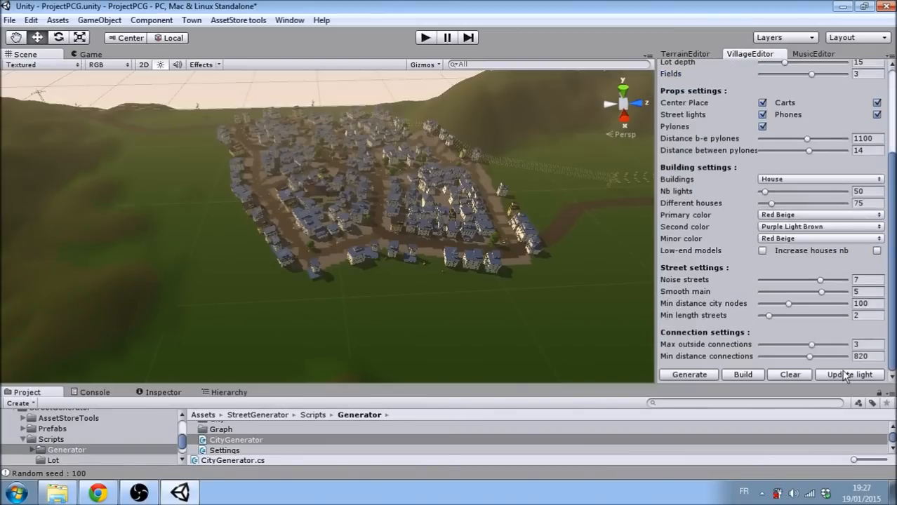
# Step: Clear the village and generate a snow-covered Terrain1 mountain terrain in TerrainEditor
pyautogui.click(789, 374)
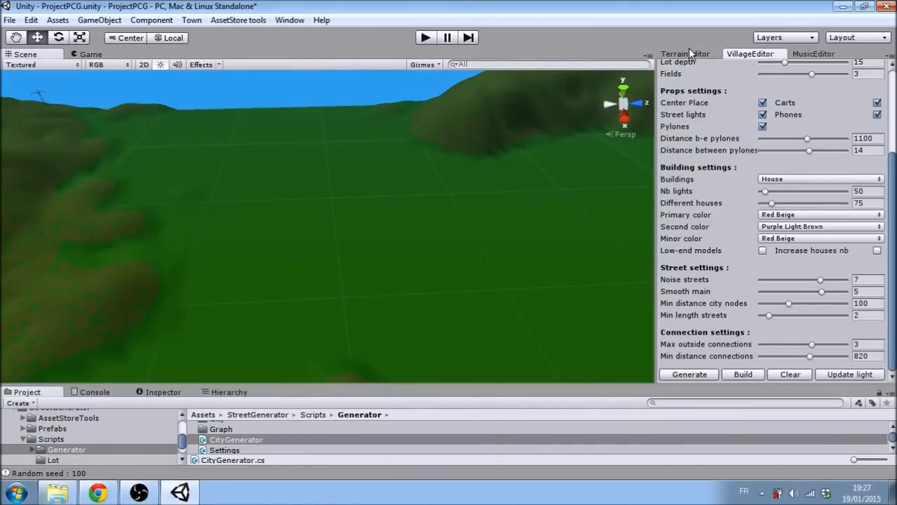
pyautogui.click(684, 53)
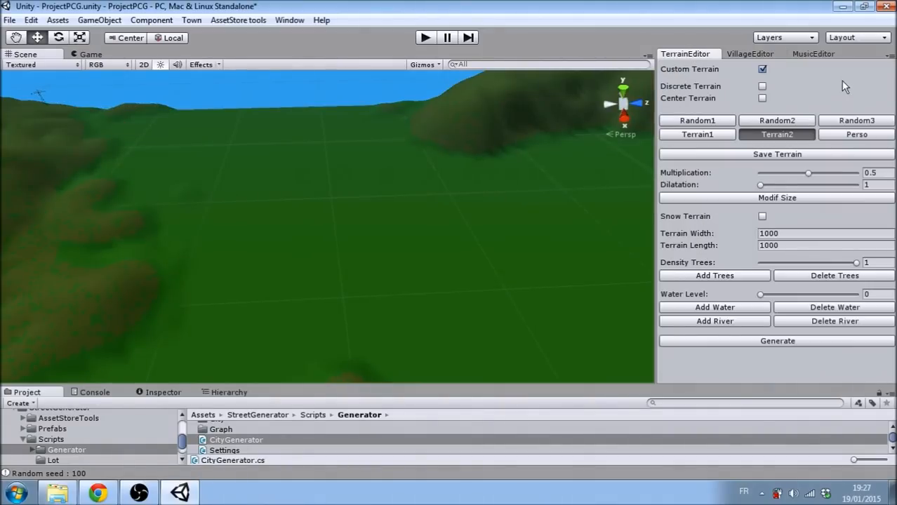
pyautogui.moveTo(862, 135)
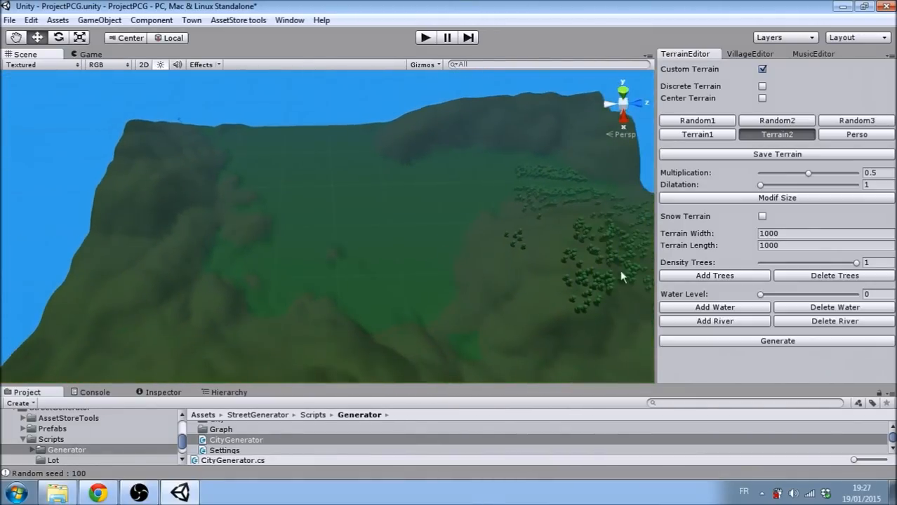
pyautogui.click(762, 216)
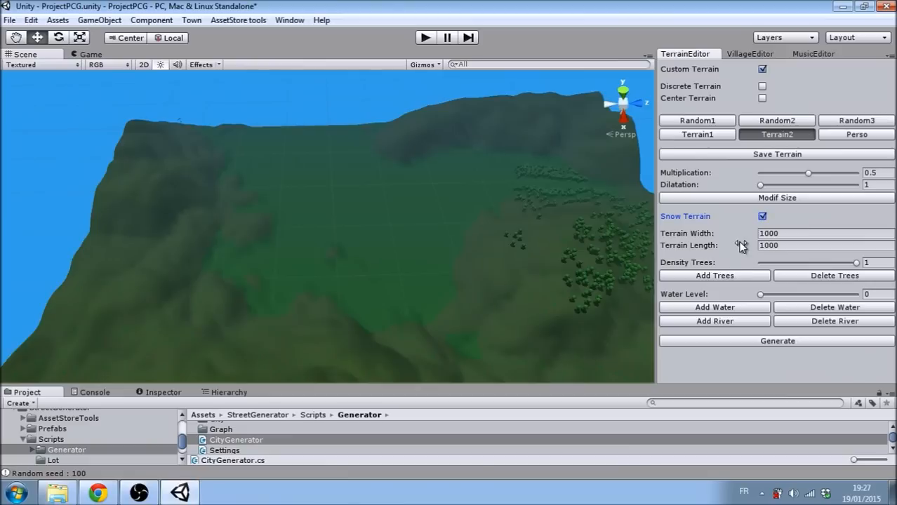
pyautogui.click(697, 135)
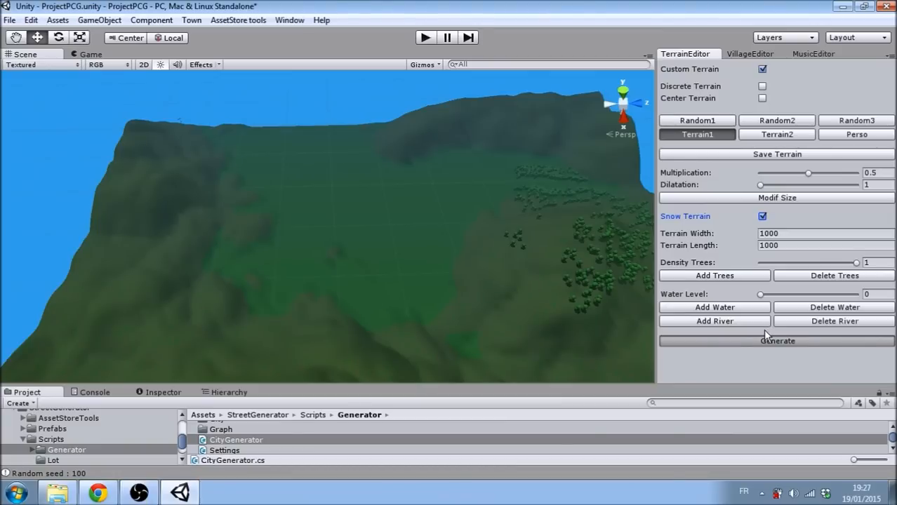
pyautogui.click(777, 341)
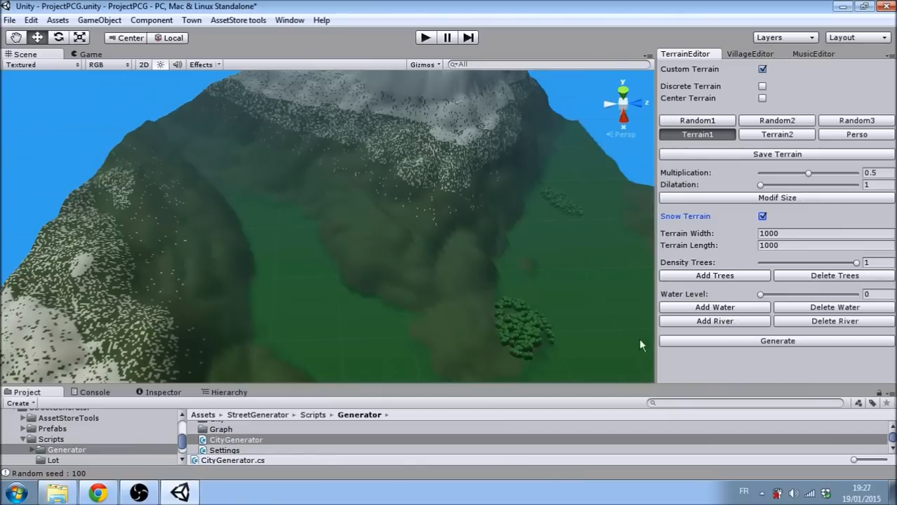
pyautogui.moveTo(641, 345); pyautogui.dragTo(514, 329)
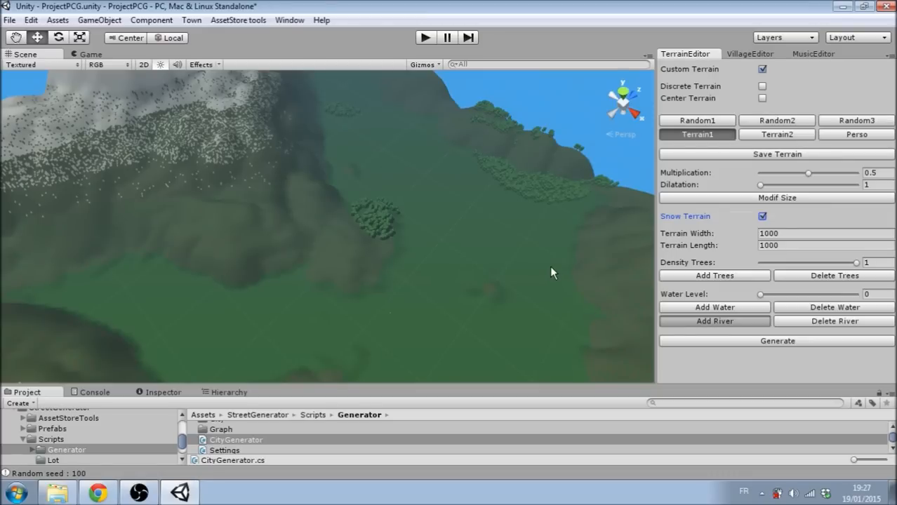
# Step: Add a winding river through the valley, then return to the VillageEditor settings
pyautogui.click(714, 321)
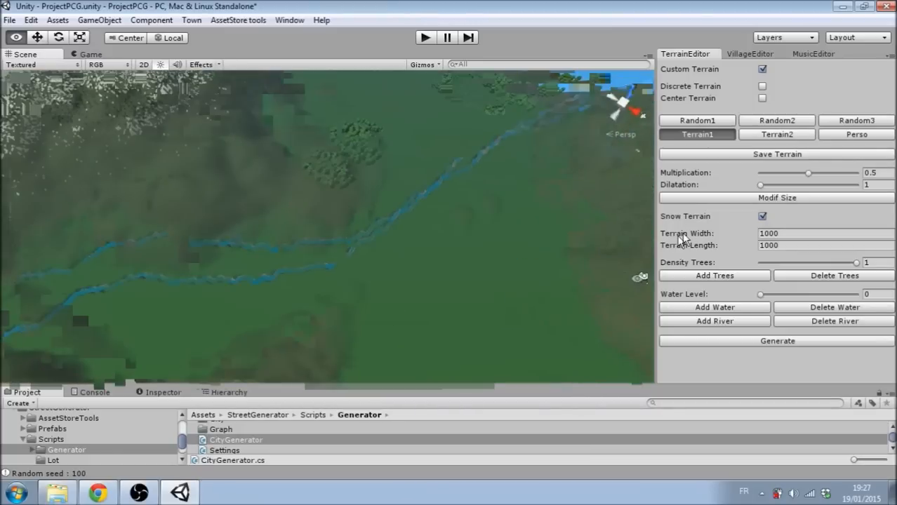
pyautogui.click(750, 53)
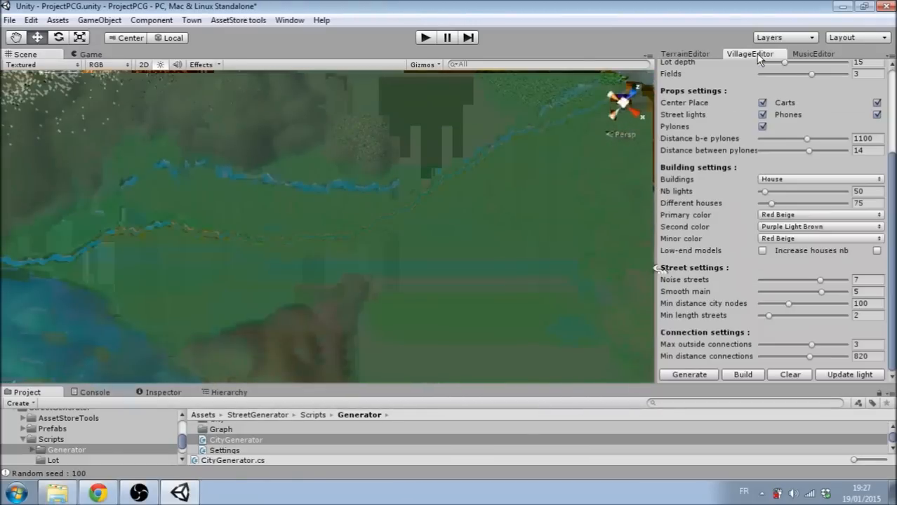
pyautogui.scroll(3)
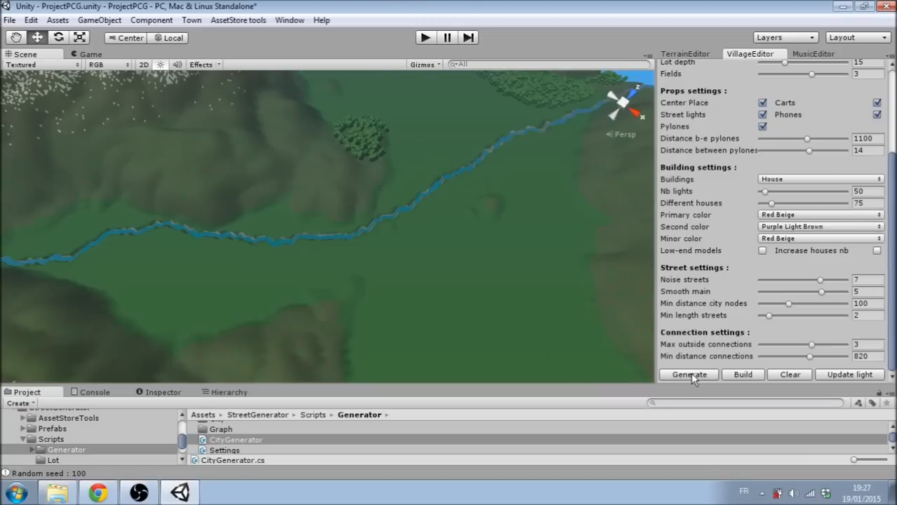
# Step: Generate a street layout beside the river and build its red-roofed houses and fields
pyautogui.click(689, 374)
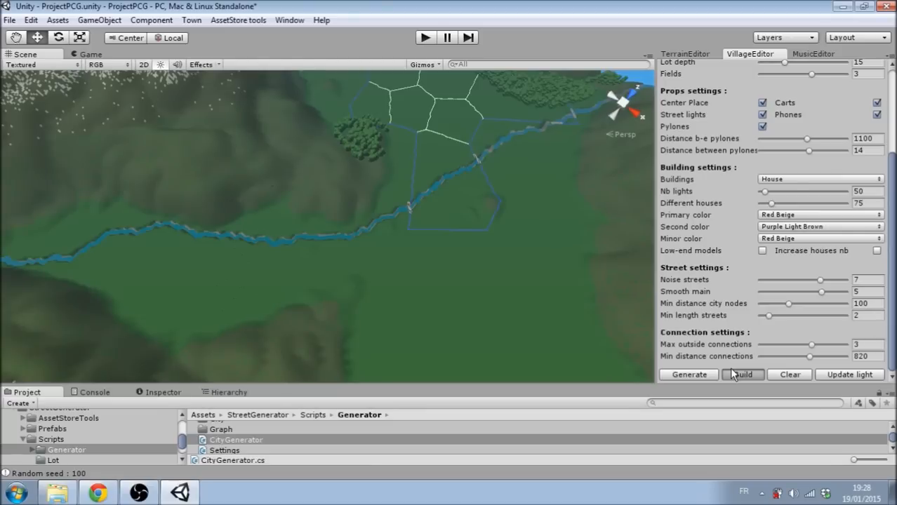
pyautogui.click(742, 374)
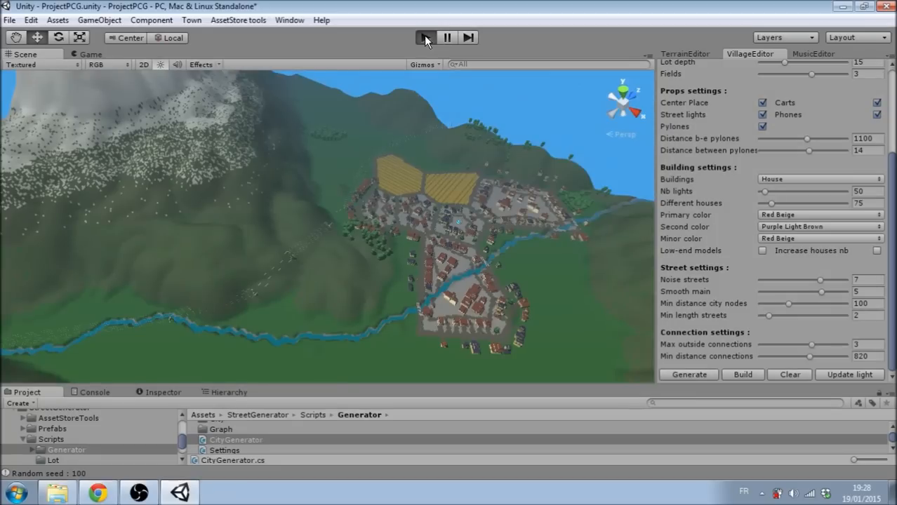
pyautogui.moveTo(759, 49)
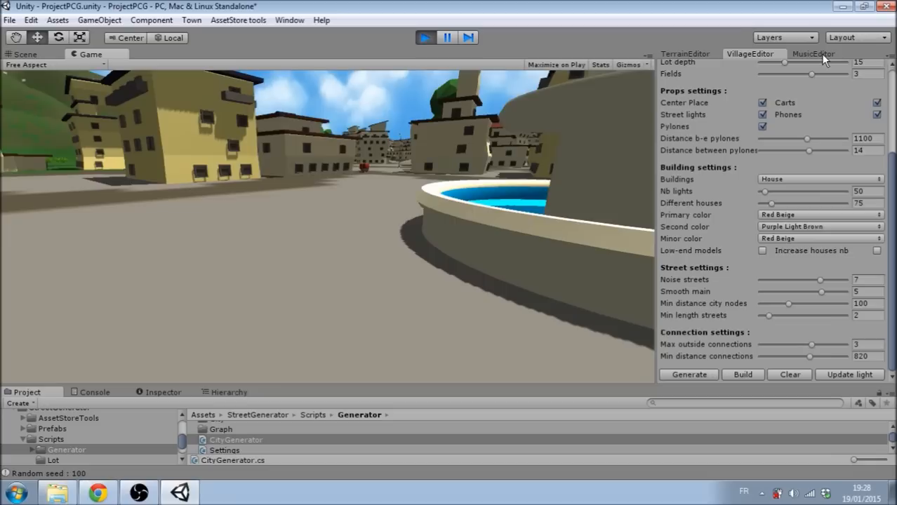
# Step: In MusicEditor, browse instrument audio clips, pick the Countryside theme, and generate a melody
pyautogui.click(813, 54)
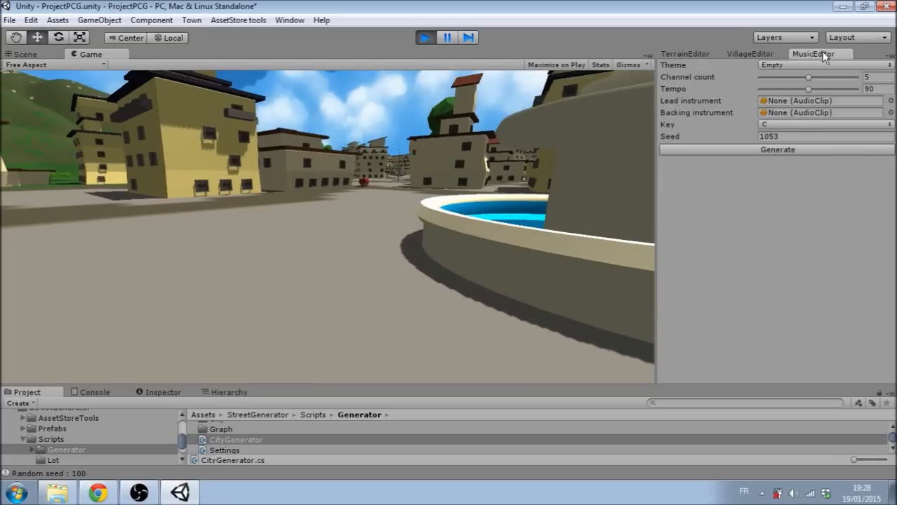
pyautogui.moveTo(852, 93)
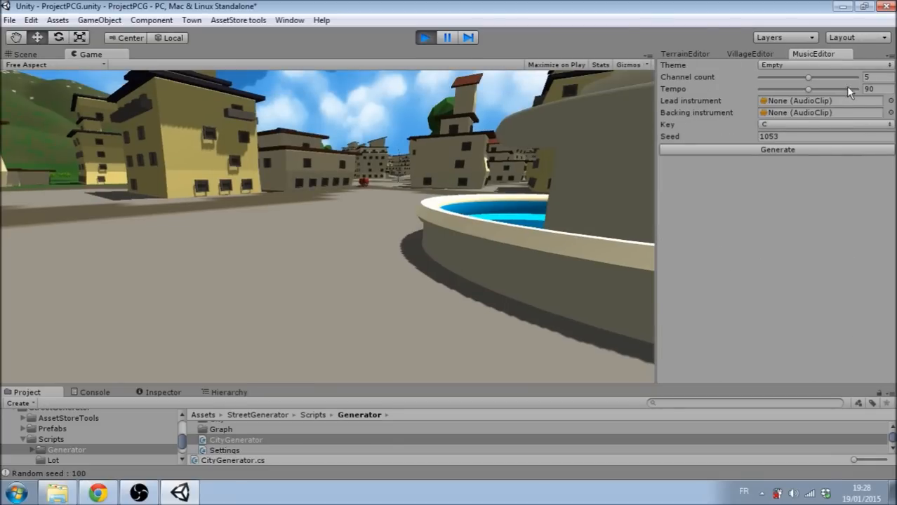
pyautogui.click(891, 100)
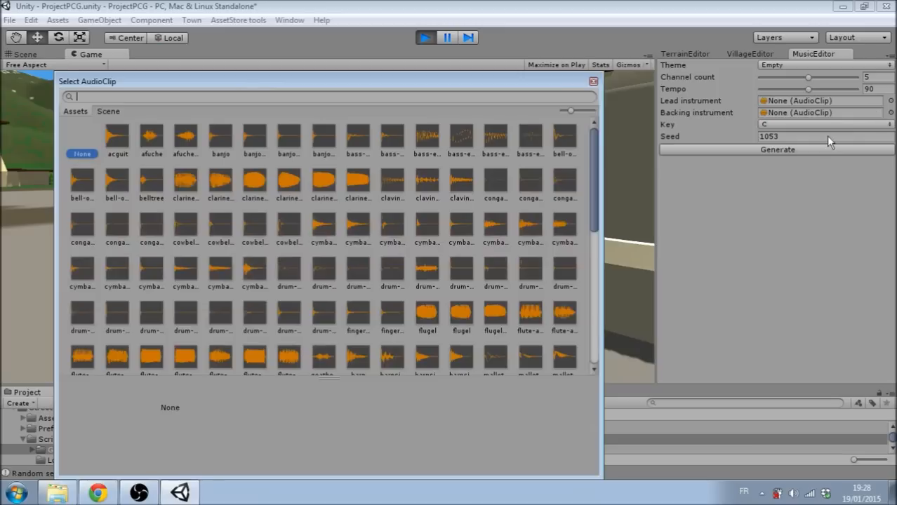
pyautogui.scroll(-3)
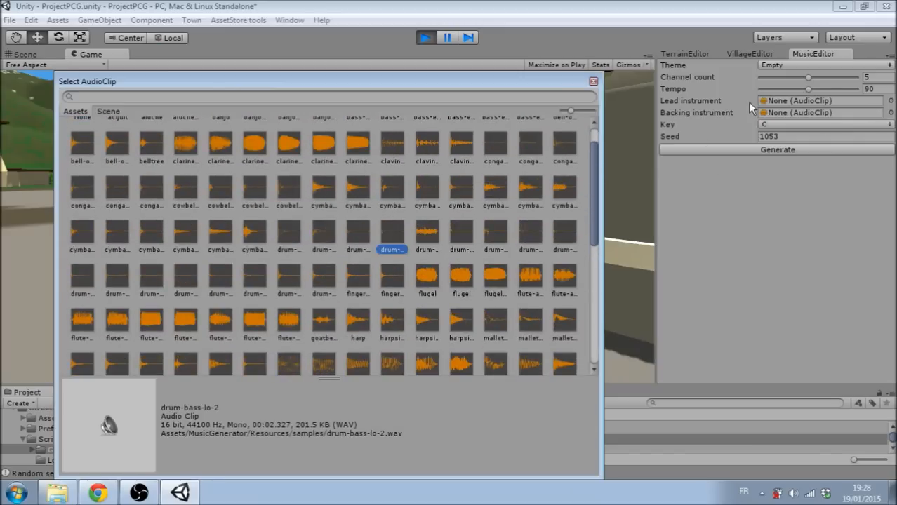
pyautogui.moveTo(743, 88)
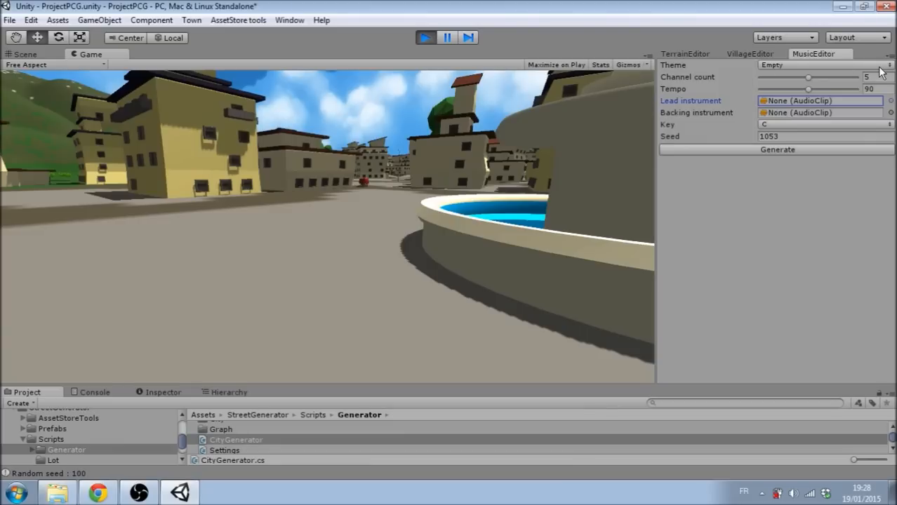
pyautogui.click(825, 64)
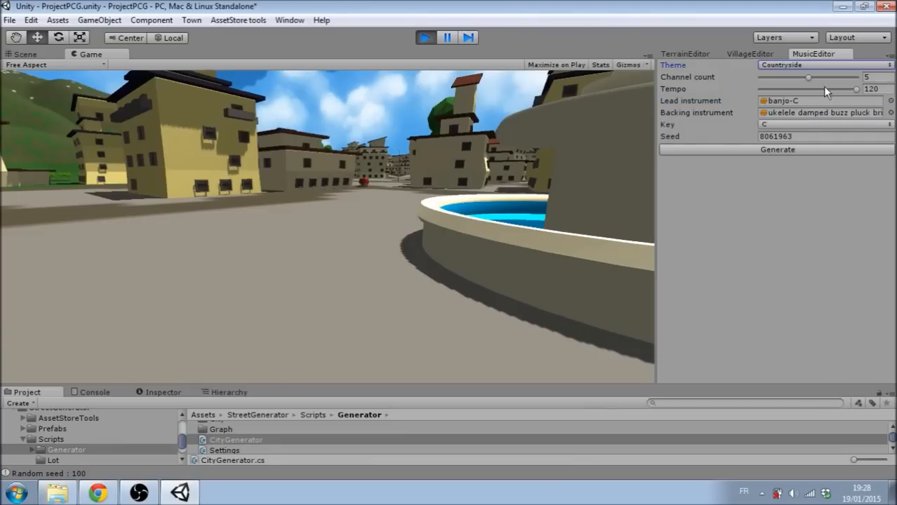
pyautogui.click(777, 150)
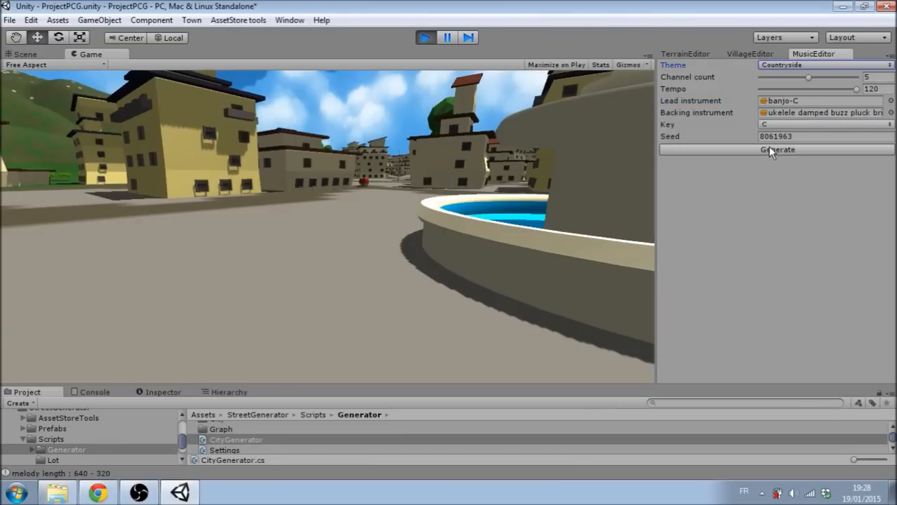